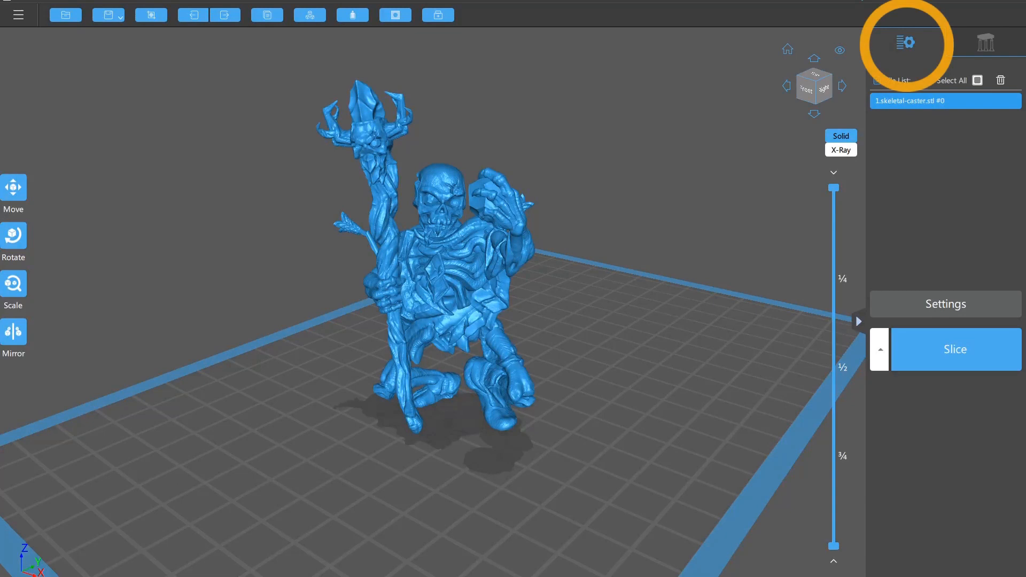
Review the caster's positioning and rotation controls before re-orienting it
left_click(988, 42)
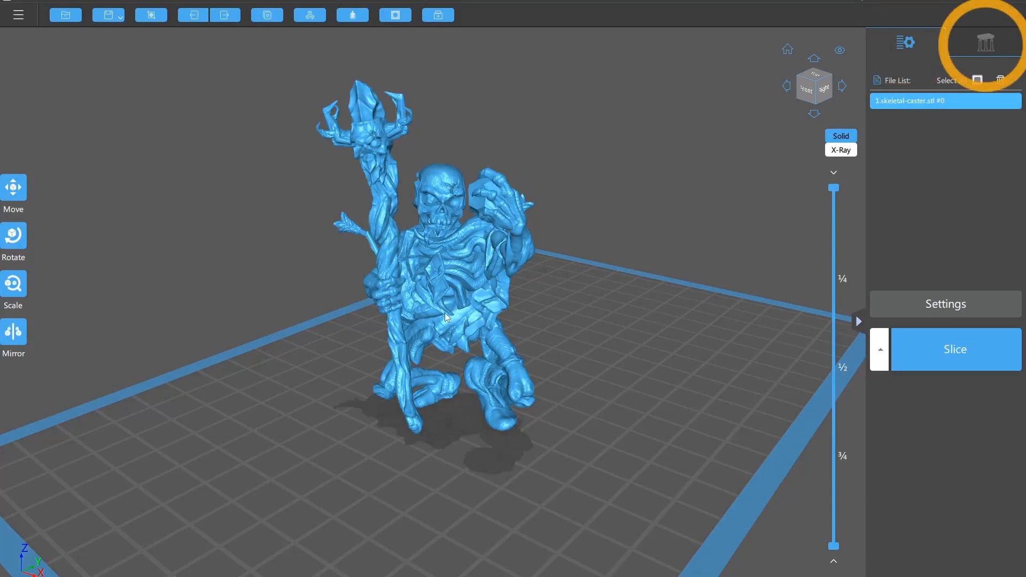
left_click(13, 189)
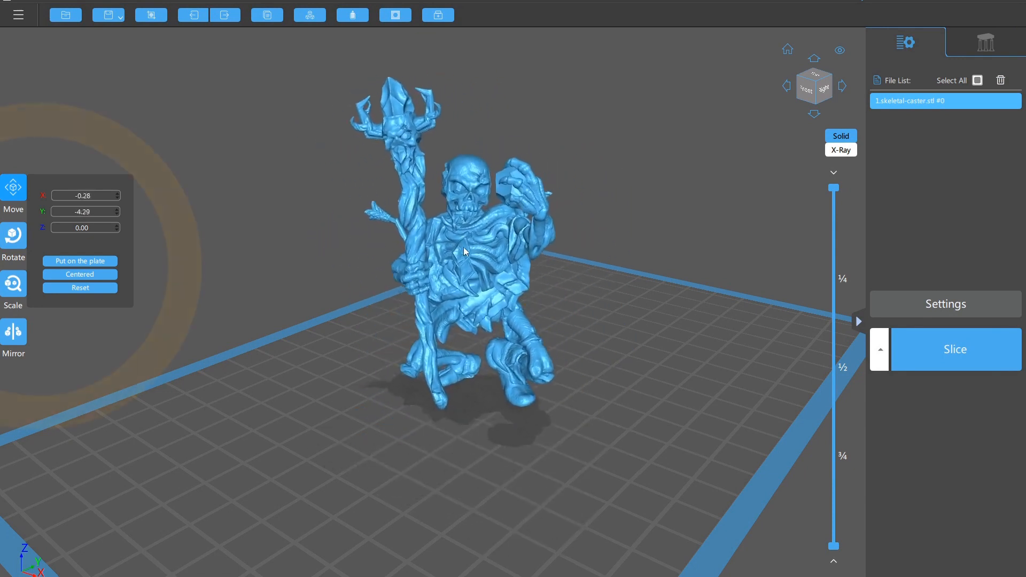
left_click(12, 236)
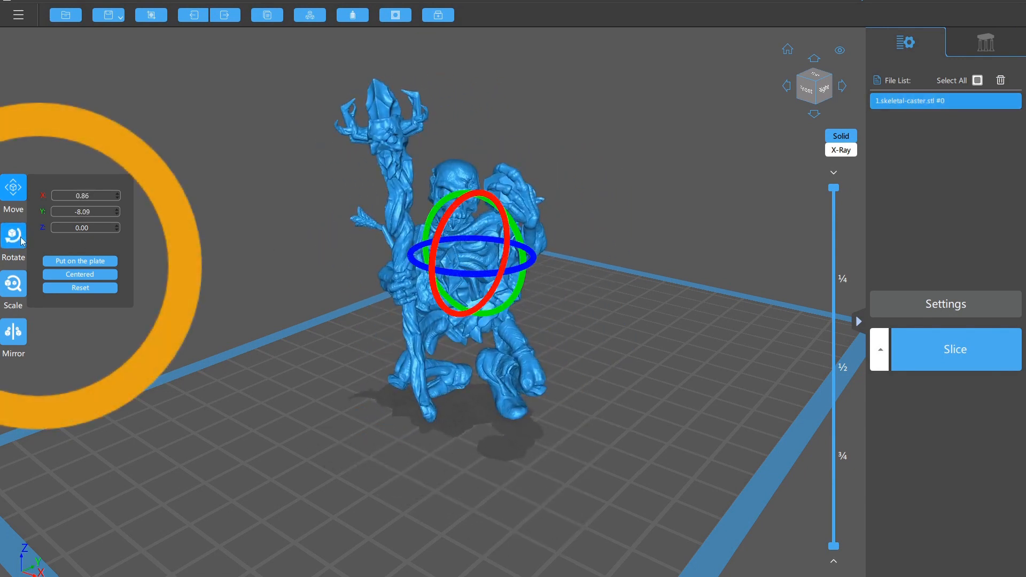
left_click(13, 242)
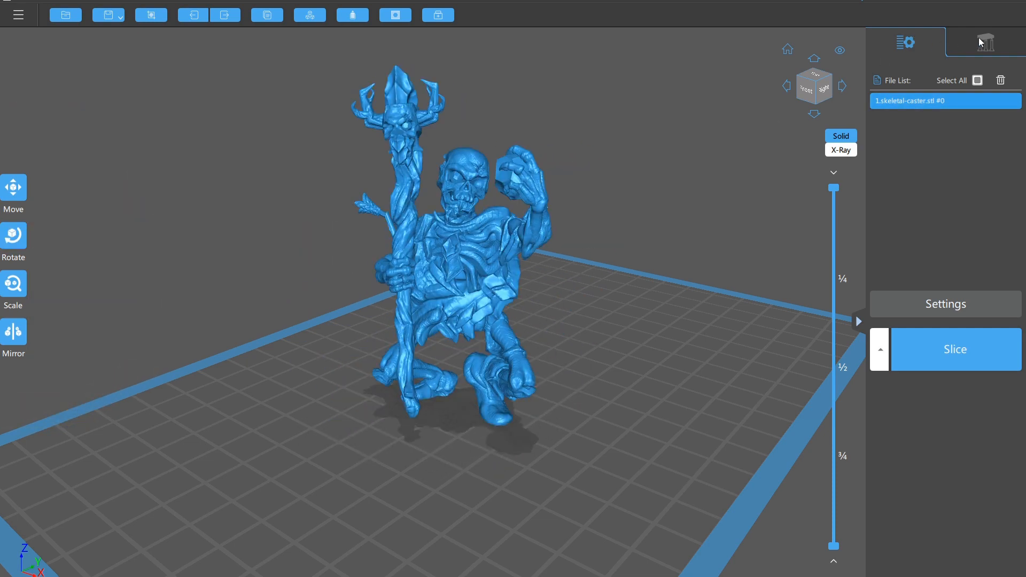
Rotate the supported caster -19 degrees around Z, accepting the support-removal warnings
left_click(987, 42)
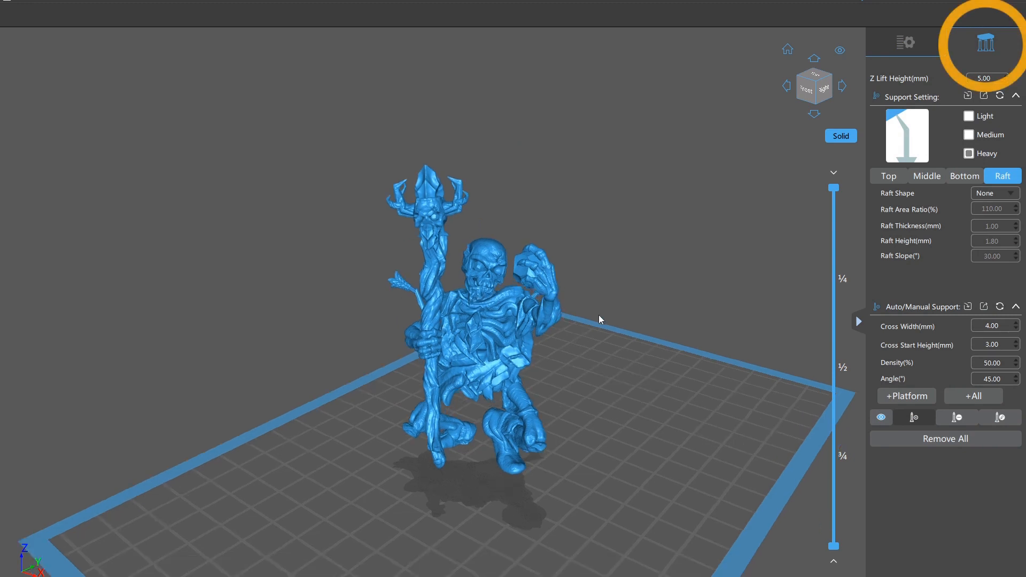
left_click(452, 262)
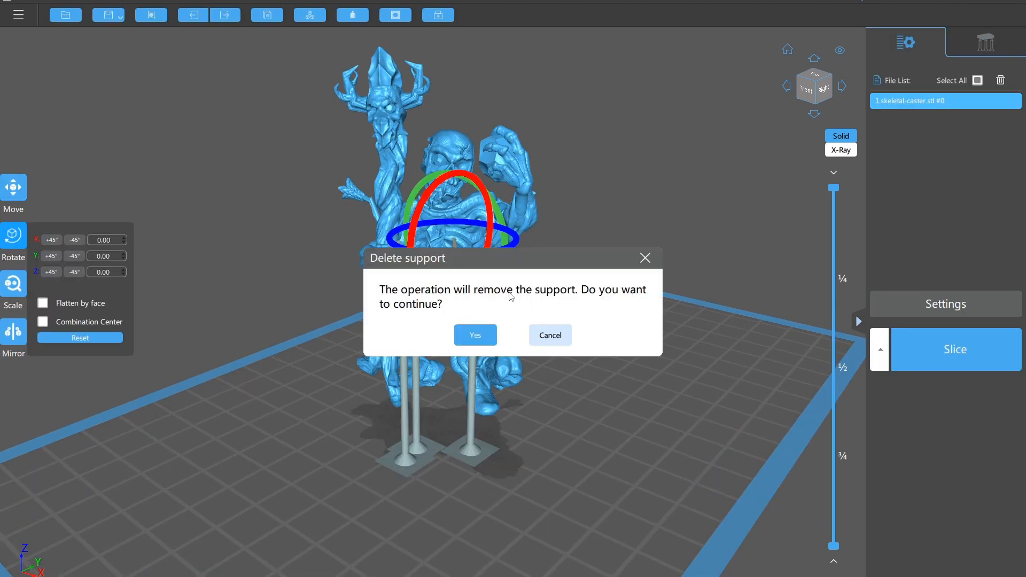
left_click(475, 335)
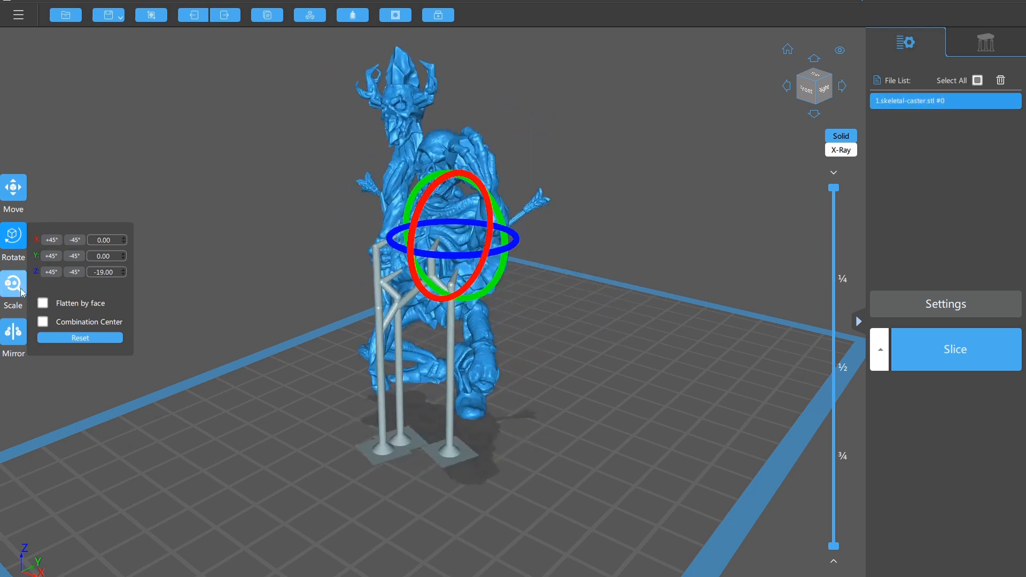
left_click(13, 288)
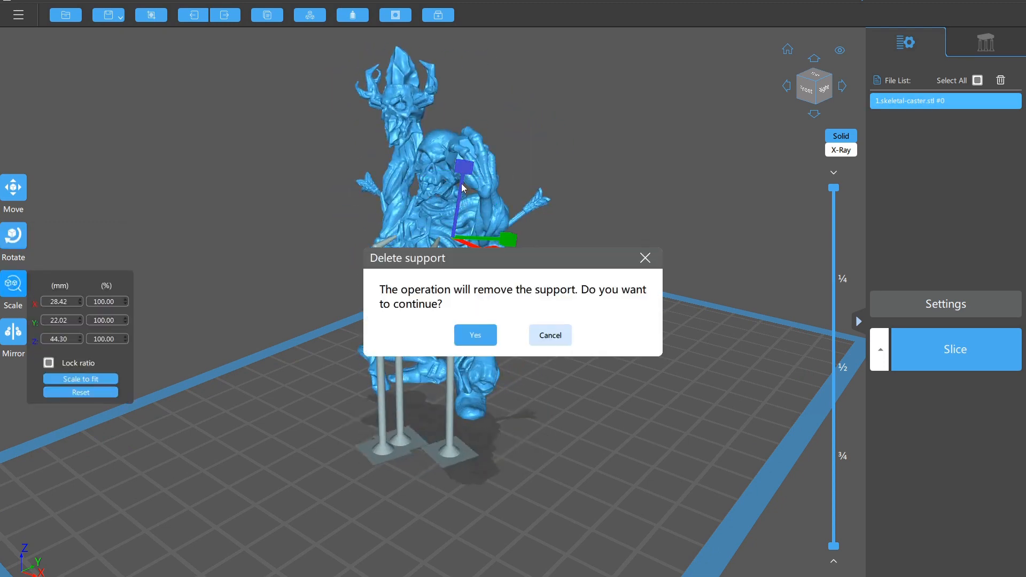
left_click(474, 335)
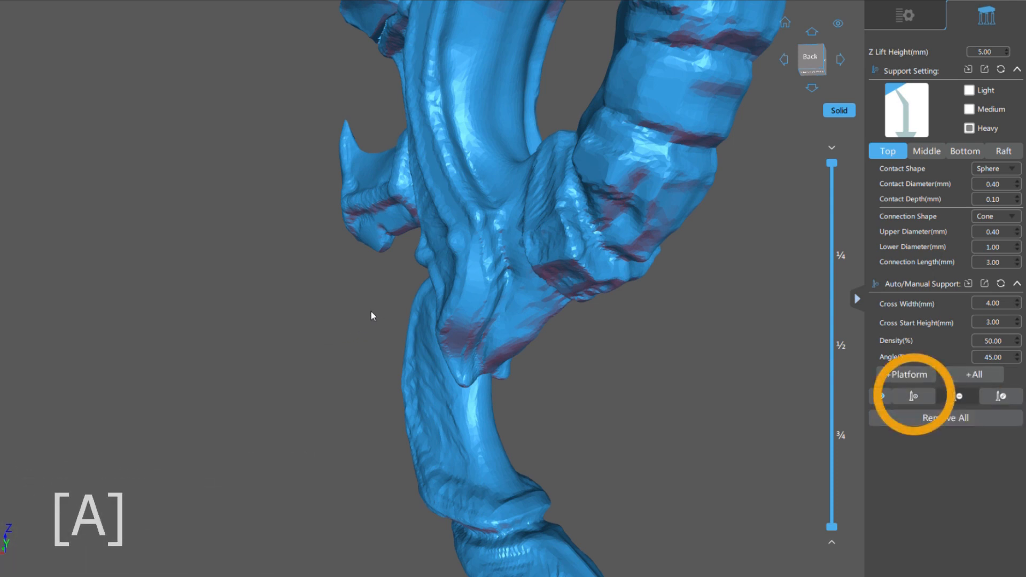
Place a manual heavy support under the staff overhang and select it
left_click(452, 247)
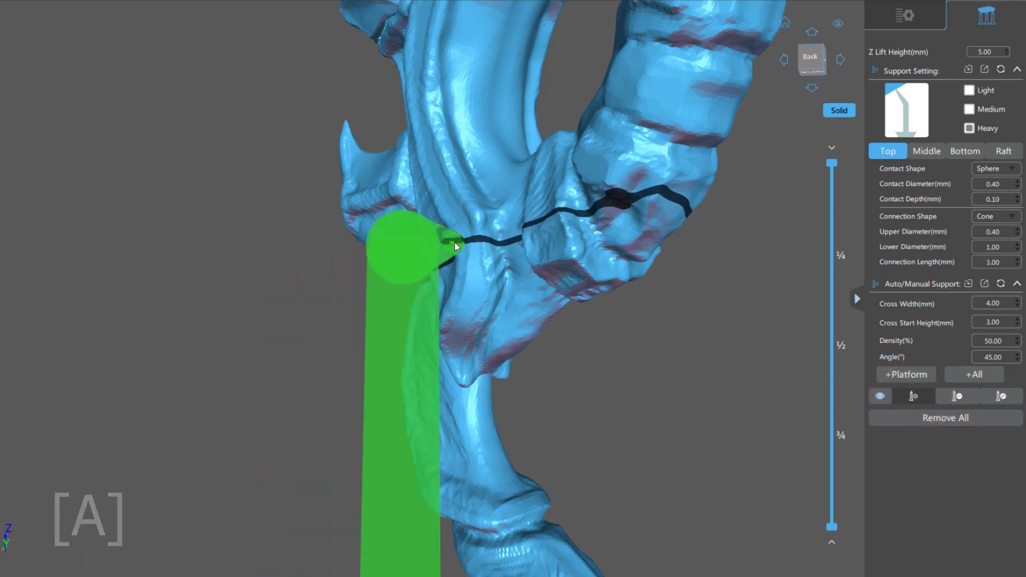
left_click(1001, 396)
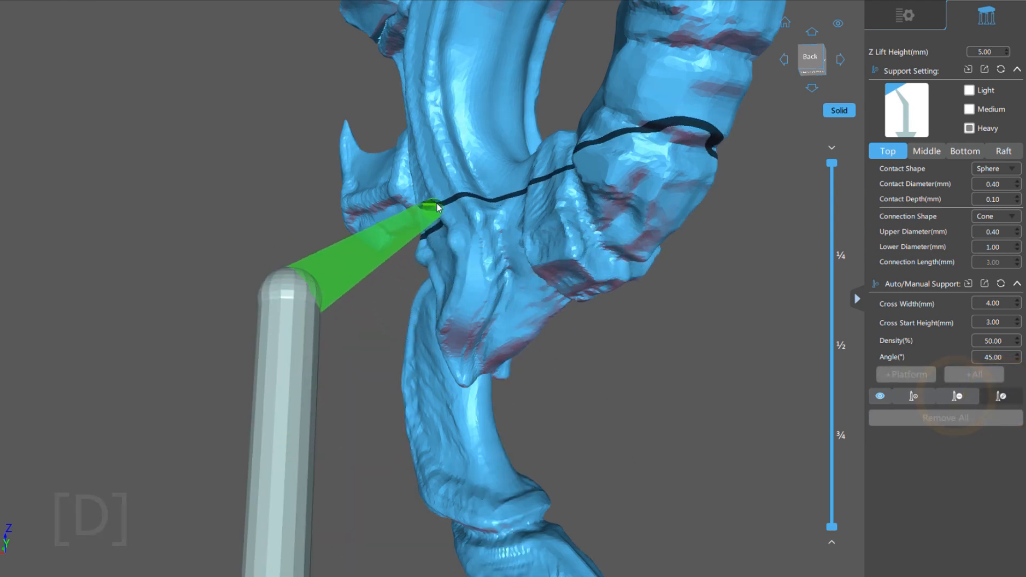
left_click(956, 397)
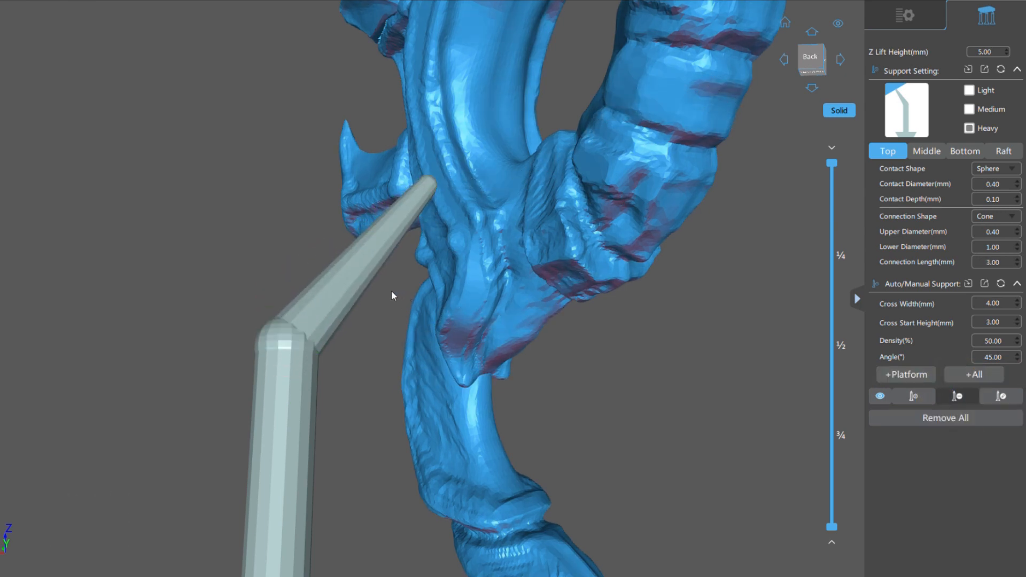
left_click(347, 291)
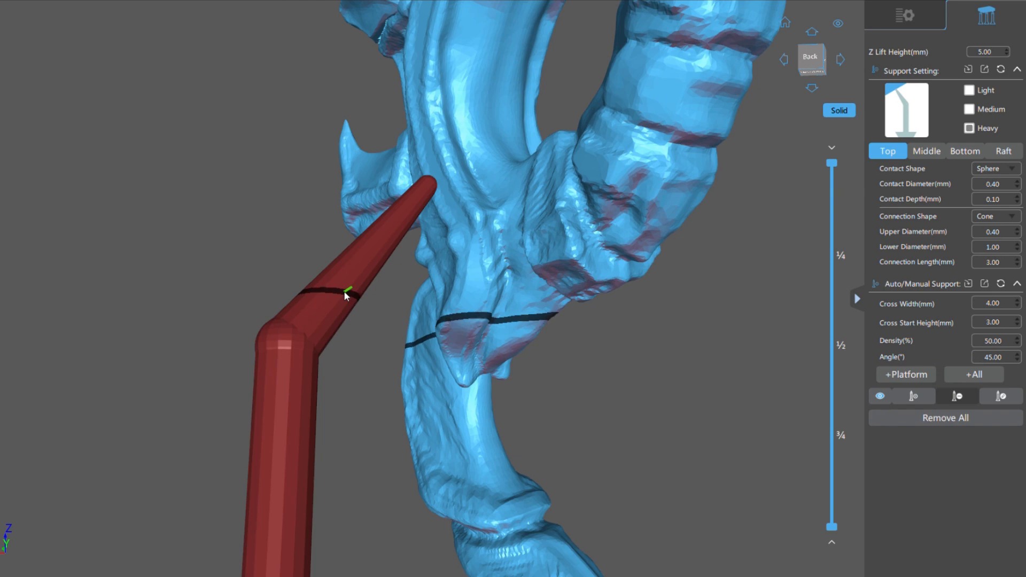
Cycle the selected support's size with Ctrl+1/2/3, settling on Medium
key("ctrl+1")
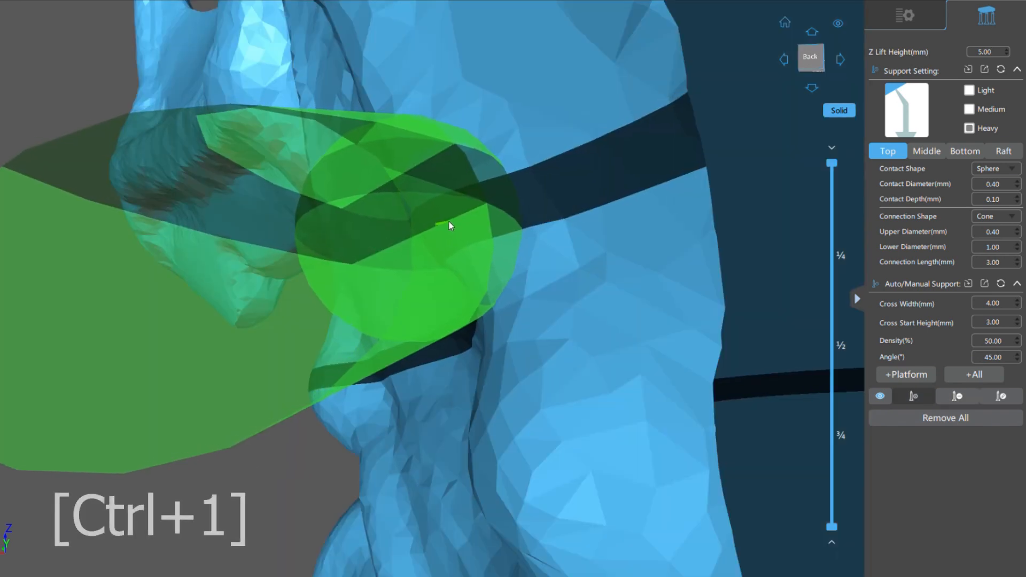
key("ctrl+2")
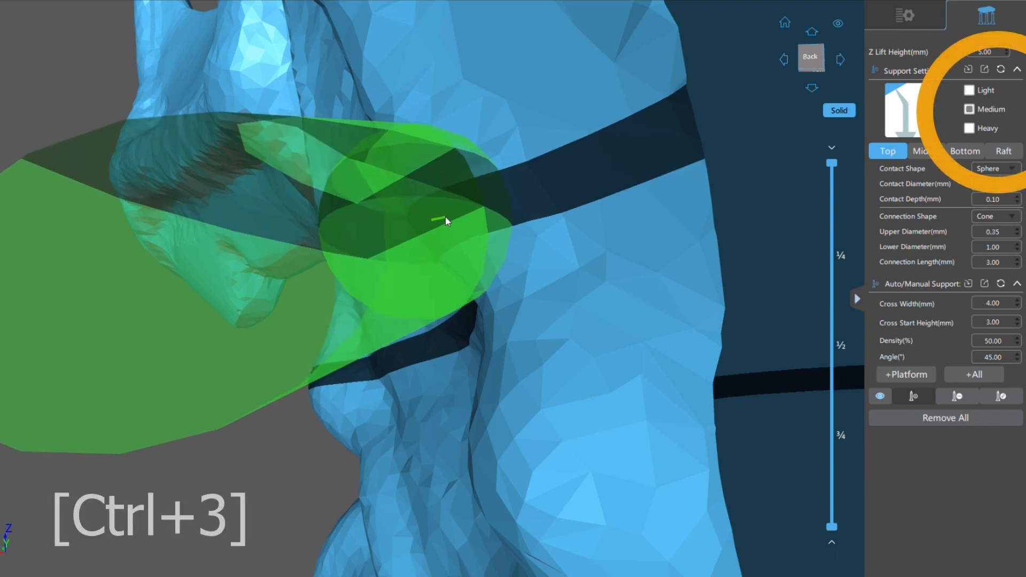
key("Ctrl+3")
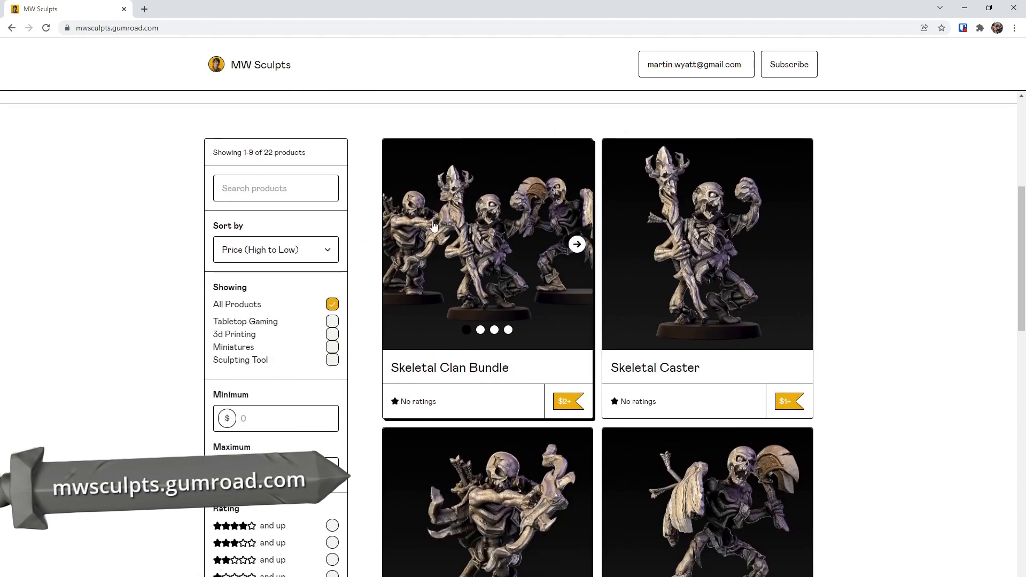
Claim the free Chitubox Miniature Support Settings product on Gumroad so the .cfg appears in the library
left_click(332, 359)
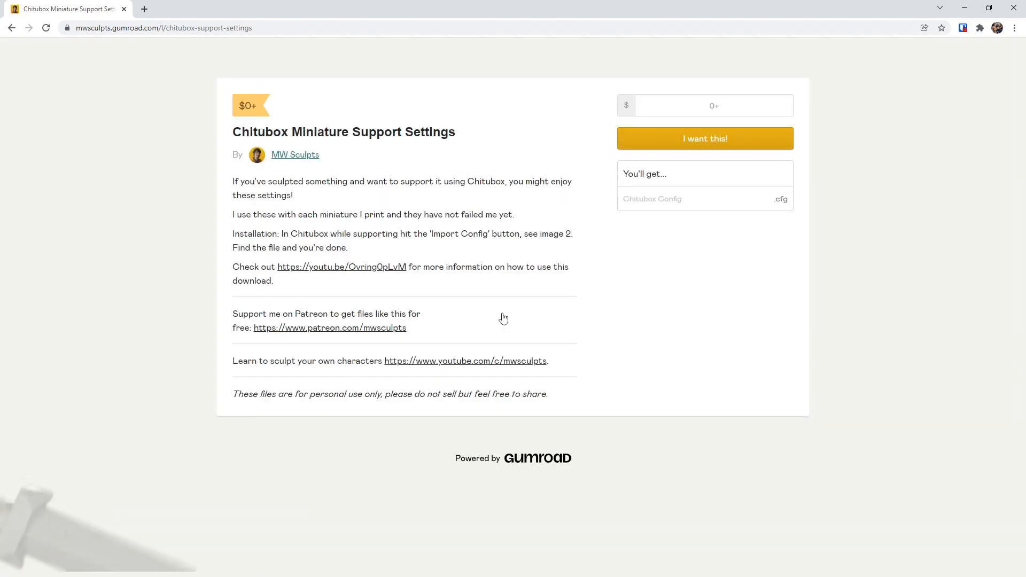
scroll("up", 3)
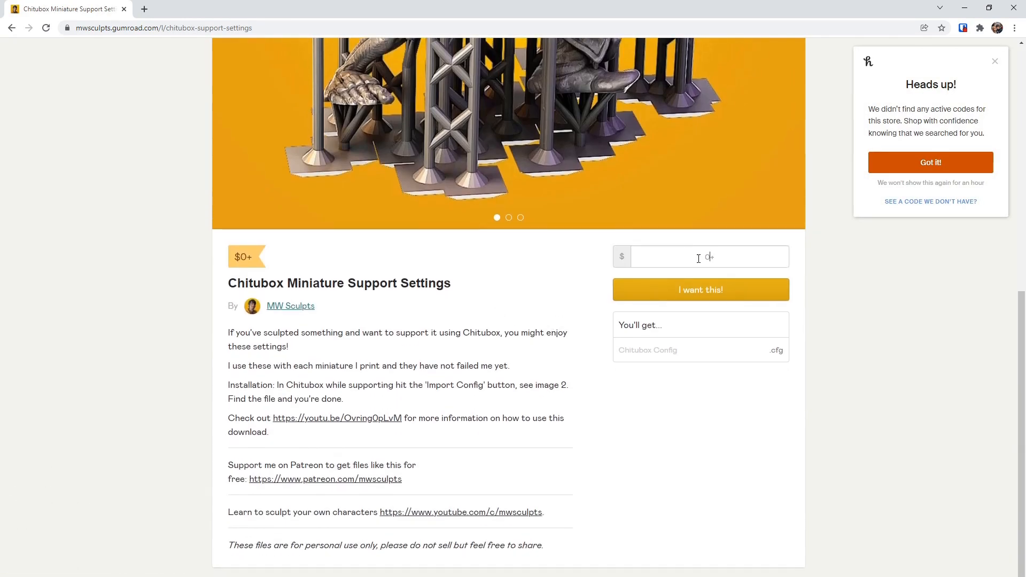
left_click(700, 289)
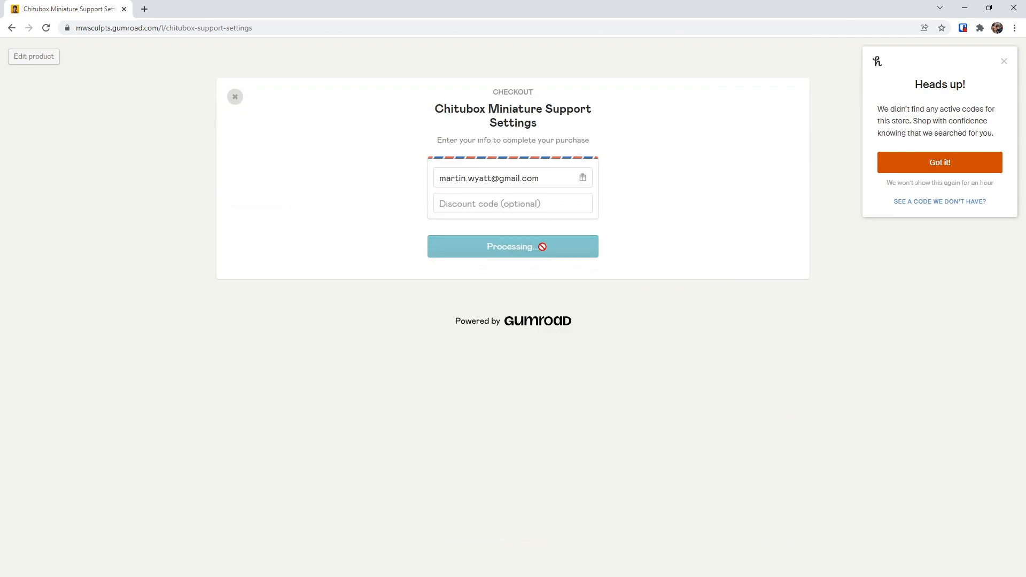
left_click(513, 246)
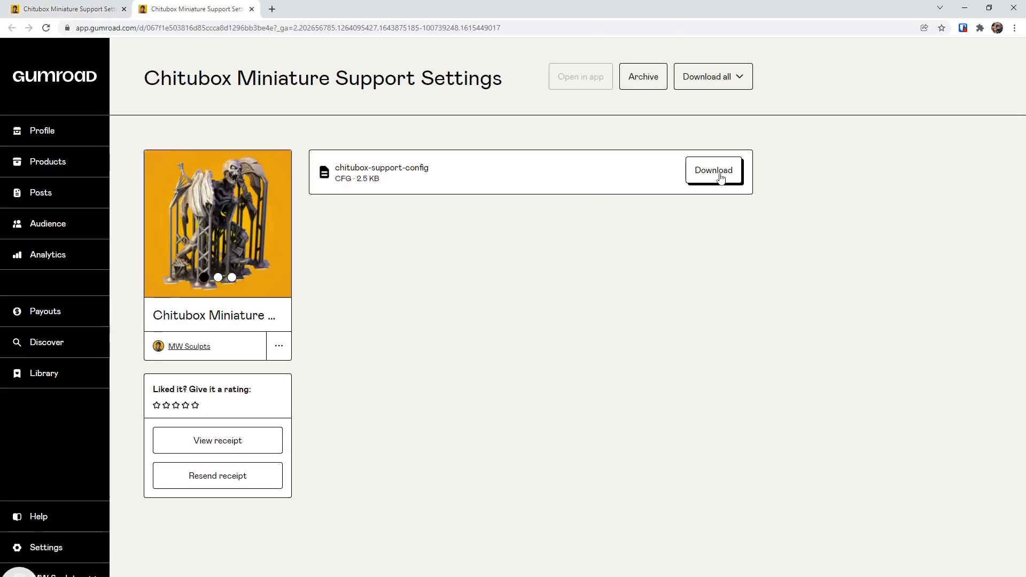
mouse_move(559, 326)
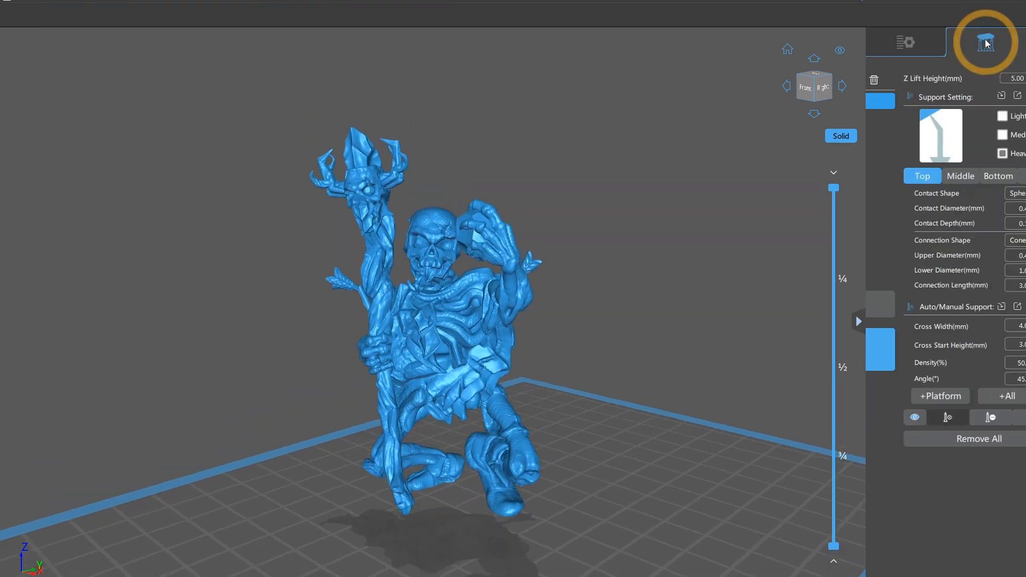
Import the downloaded chitubox-support-config file into the Support Setting panel
left_click(986, 41)
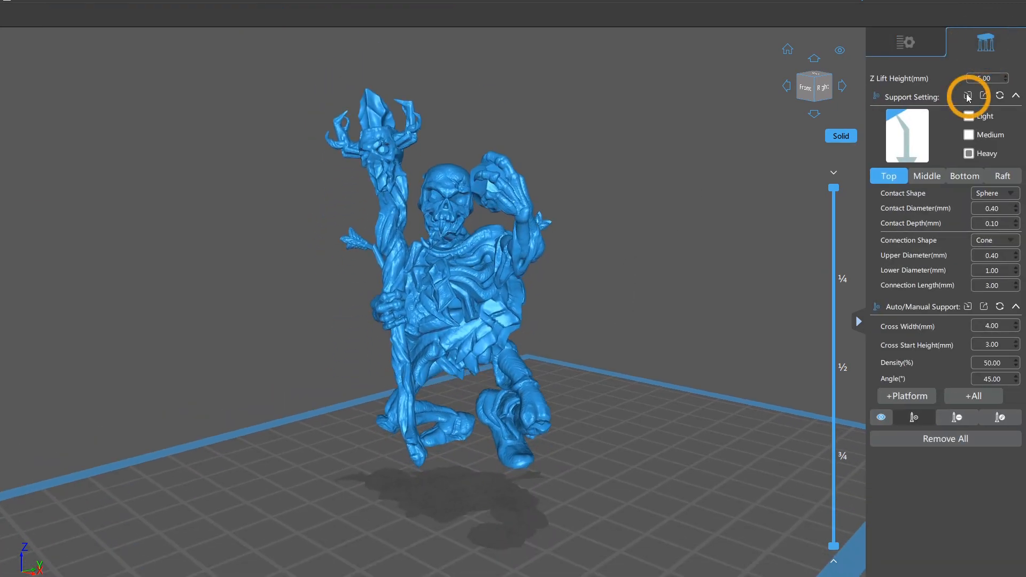
left_click(968, 95)
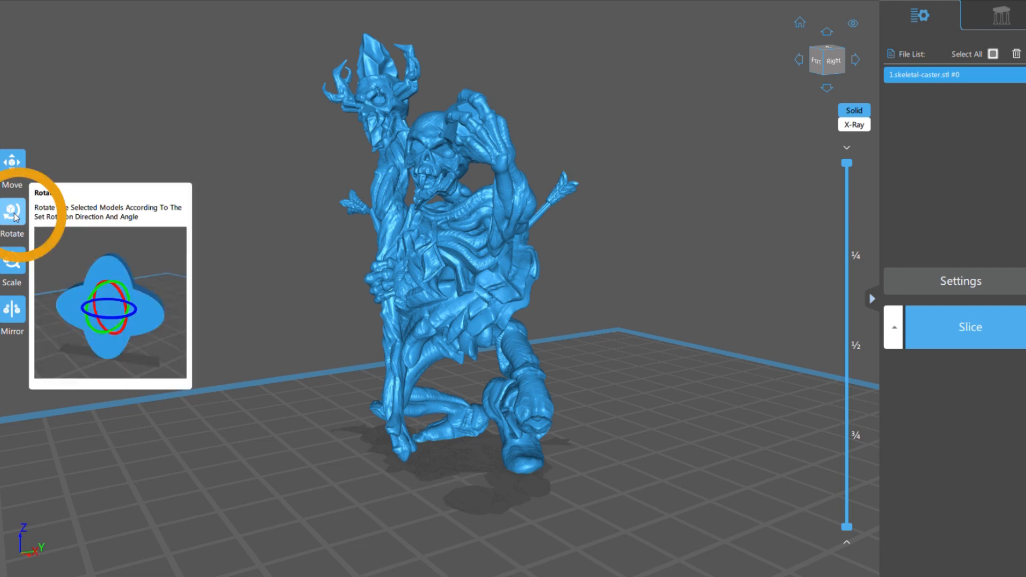
Tilt the skeletal caster -19 degrees around the X axis
left_click(12, 209)
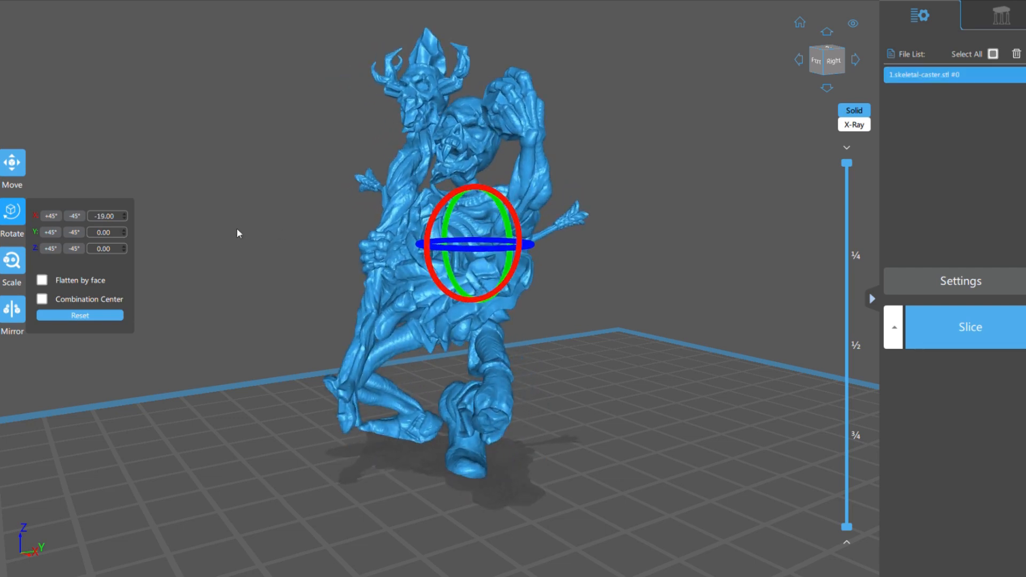
triple_click(107, 216)
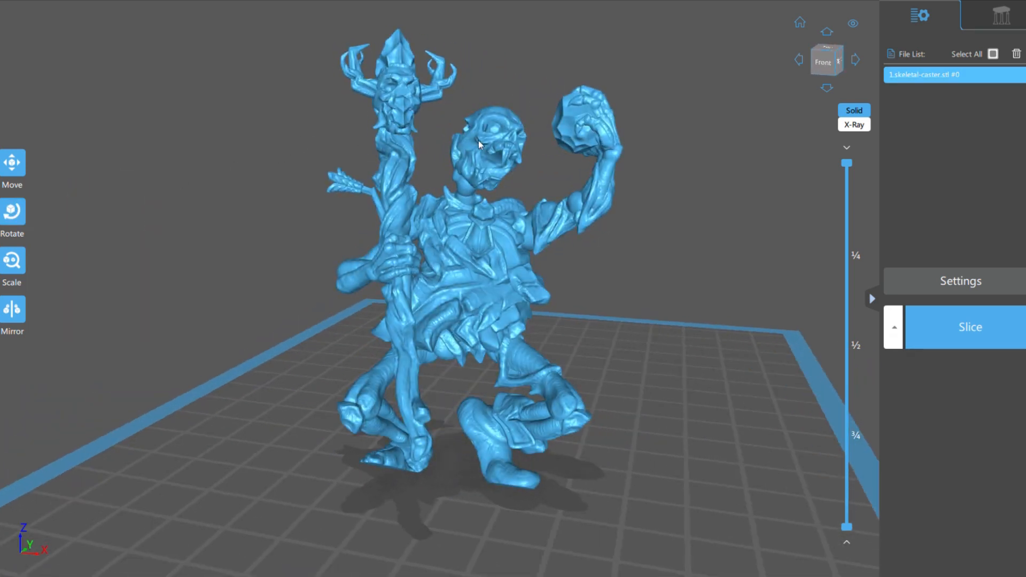
left_click(12, 218)
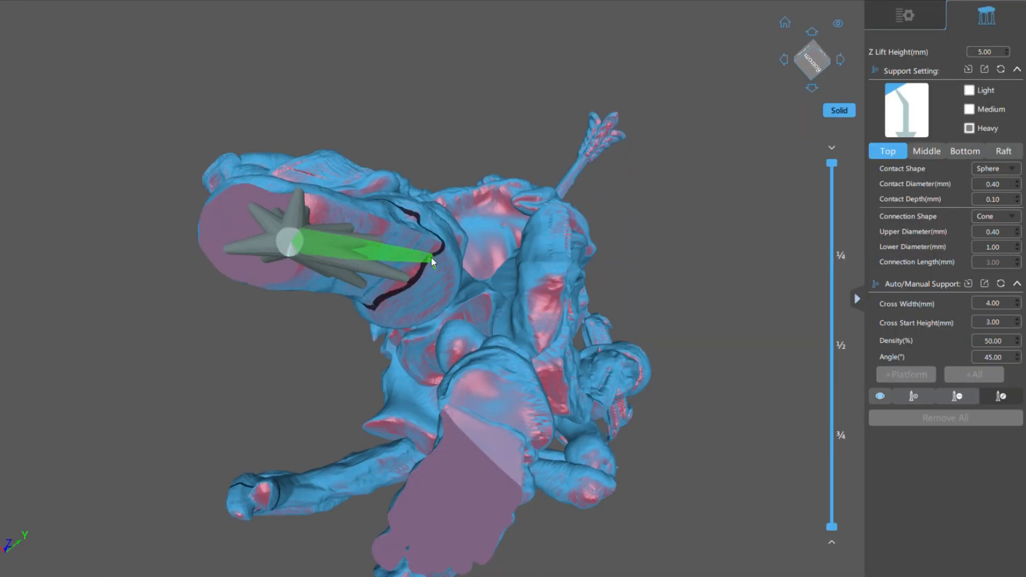
Add heavy supports under the raised foot and flat undersides of the caster
left_click(927, 151)
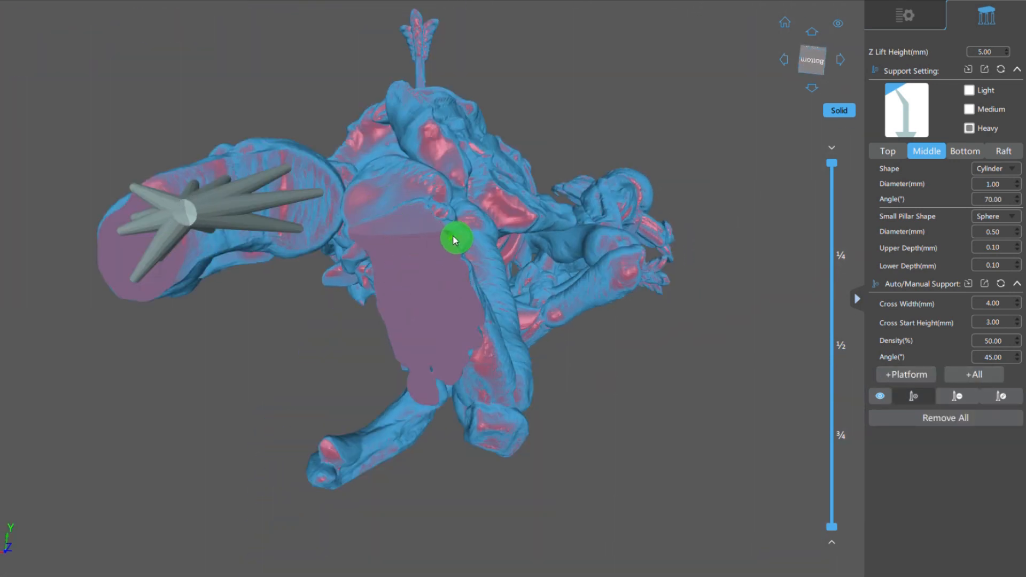
left_click(888, 151)
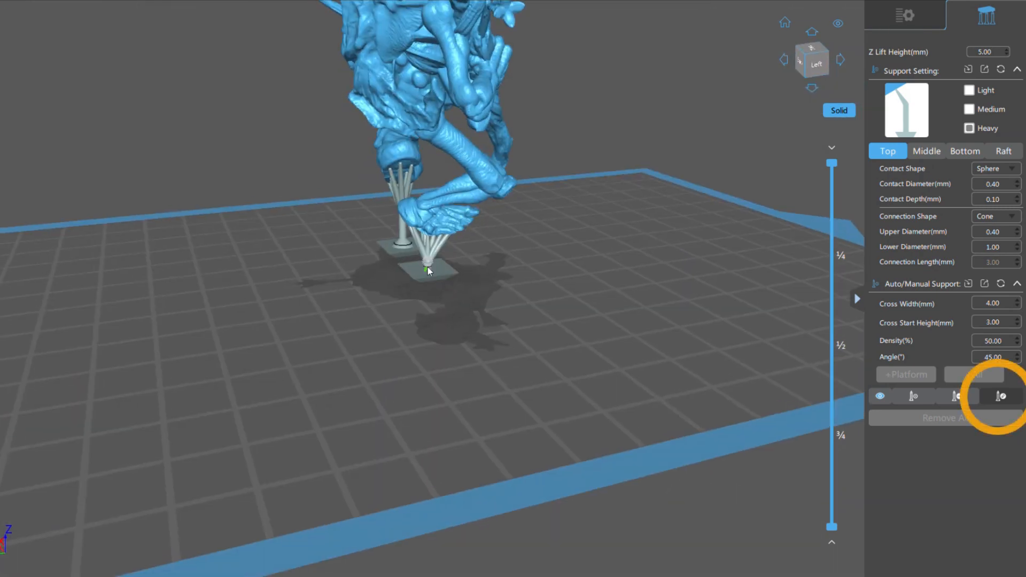
left_click(926, 151)
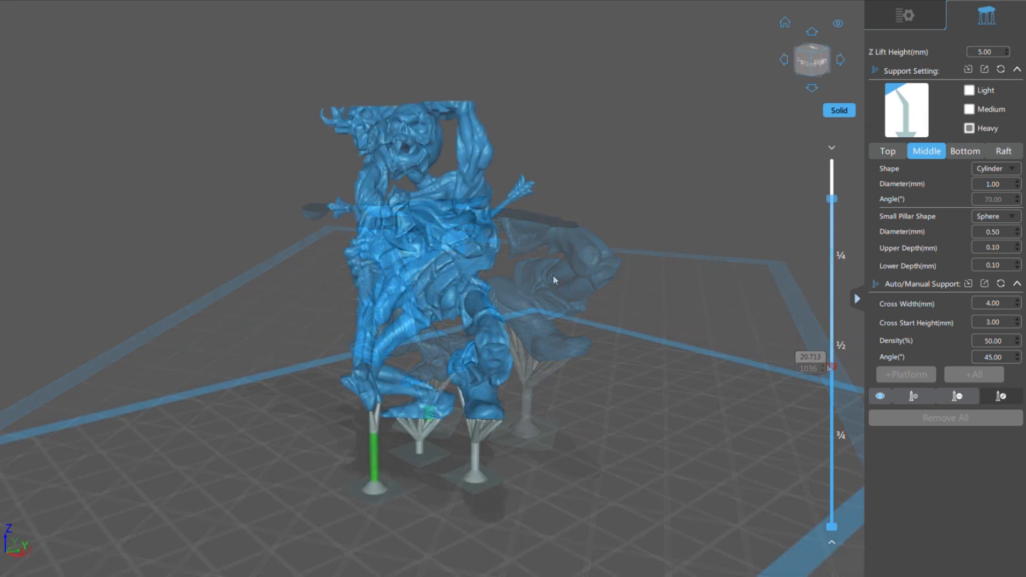
Add medium supports beneath the lower body and arm, branching one off an existing pillar
left_click(888, 151)
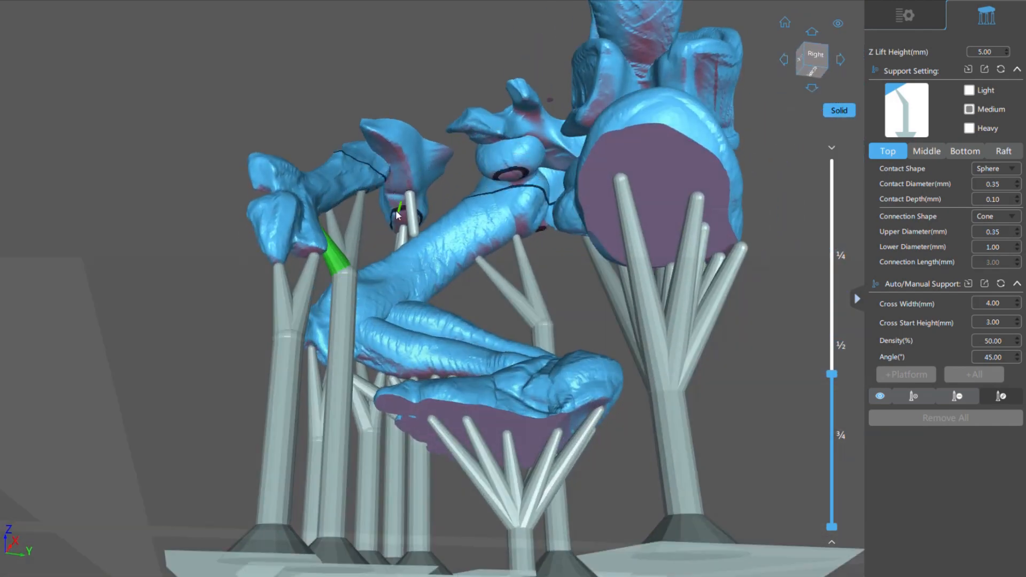
left_click(926, 152)
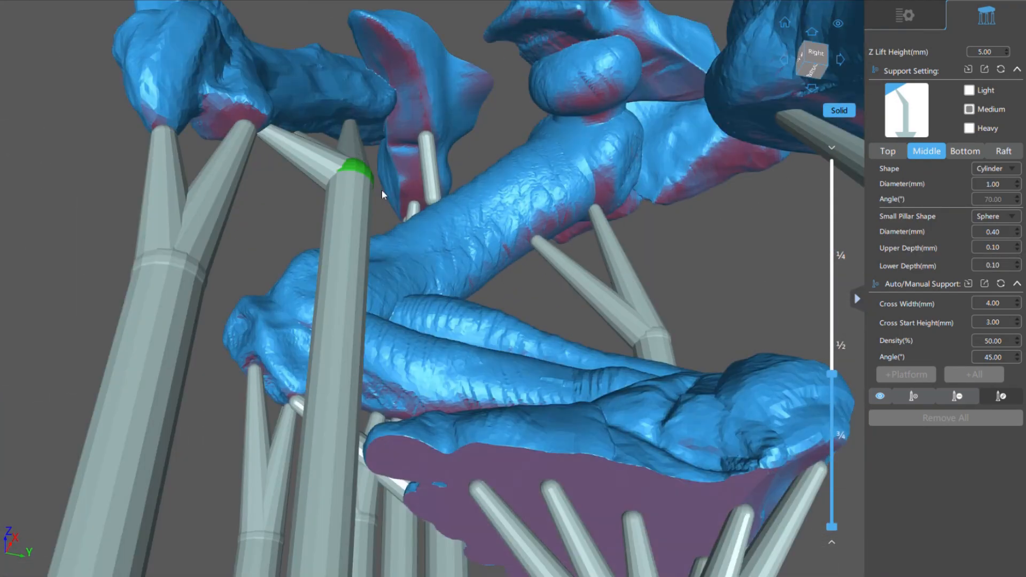
left_click(887, 151)
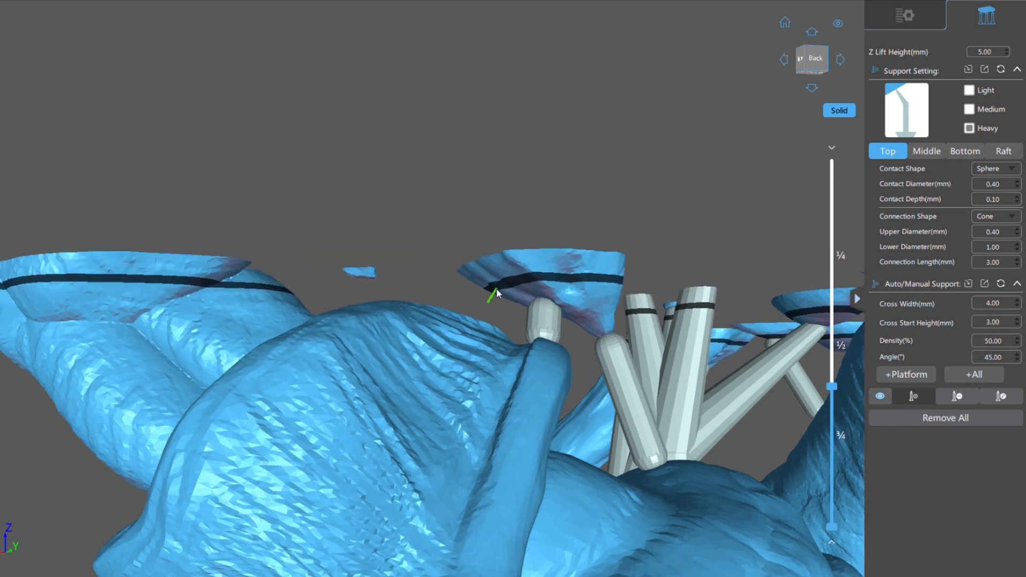
Support the hanging cloth tips and the red overhang on the cloth edge
left_click(496, 295)
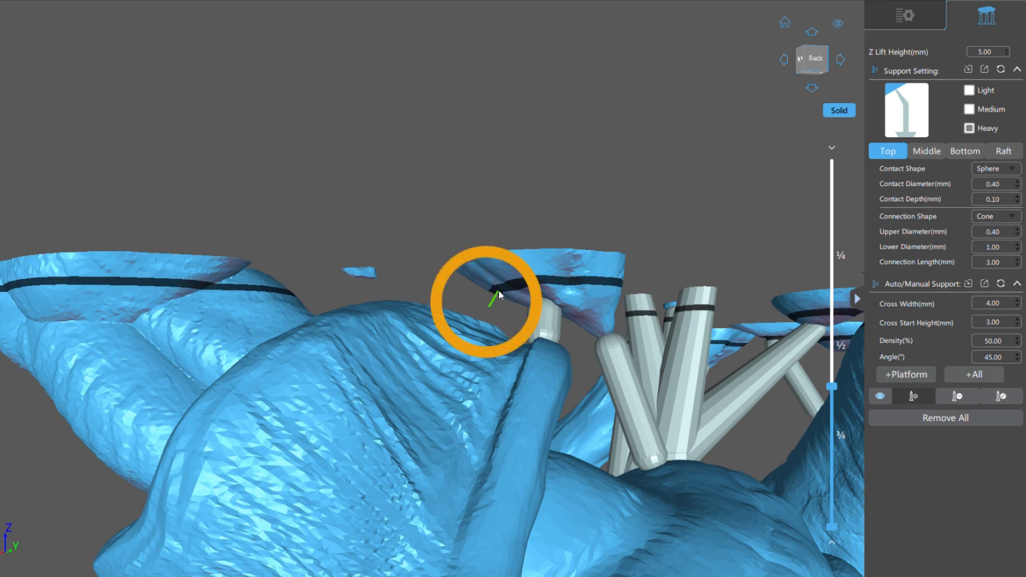
left_click(487, 295)
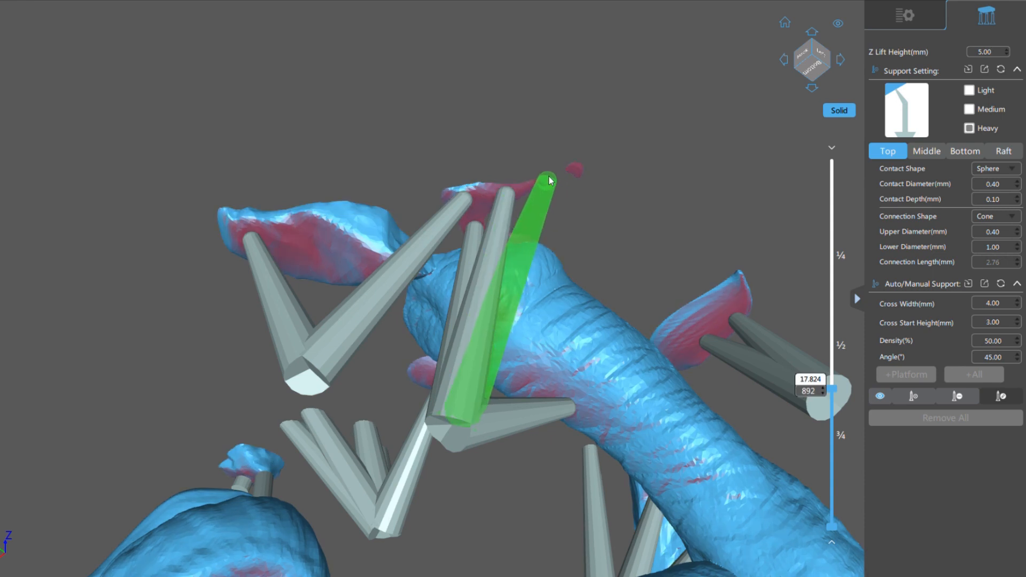
left_click(988, 38)
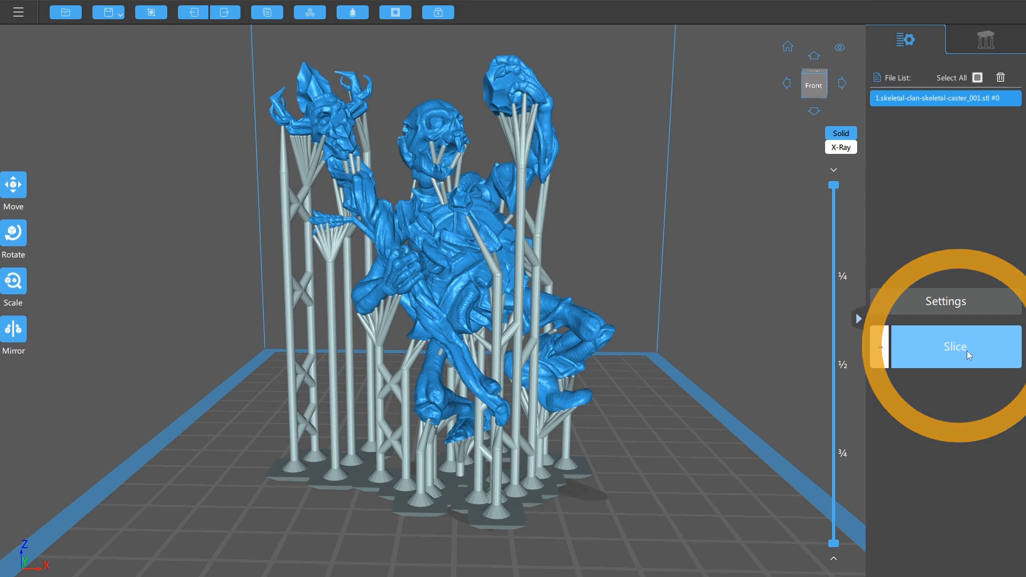
Slice the supported caster, yielding 3.57 ml resin and about 6 h 5 min print time
left_click(954, 346)
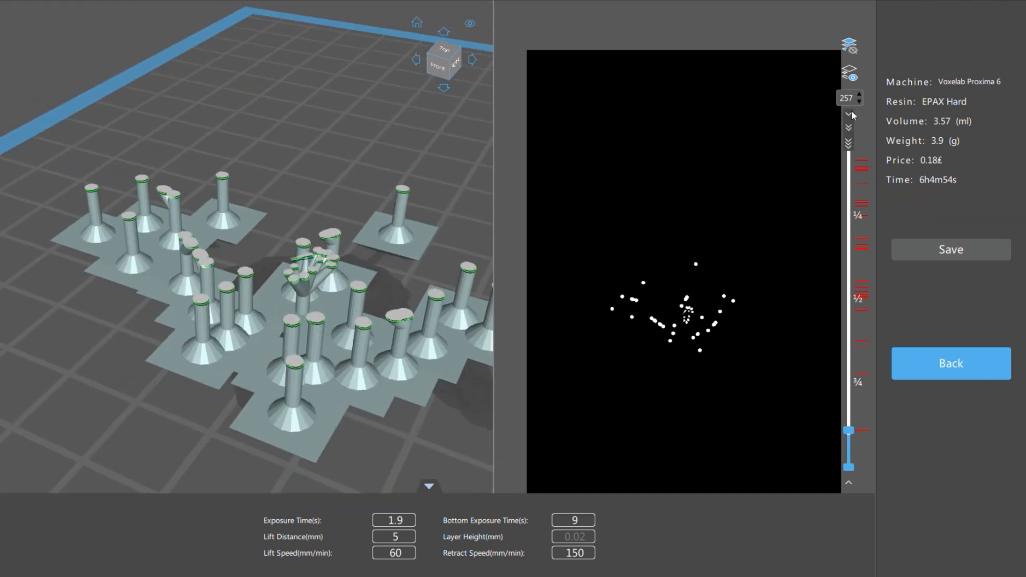
Return from the slice preview to the support editing view
left_click(950, 363)
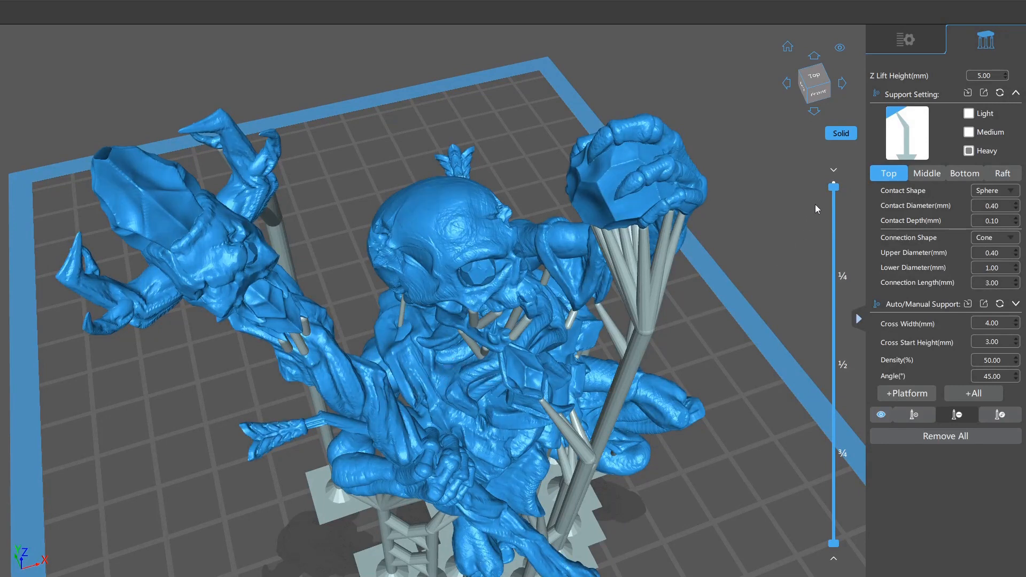
mouse_move(835, 190)
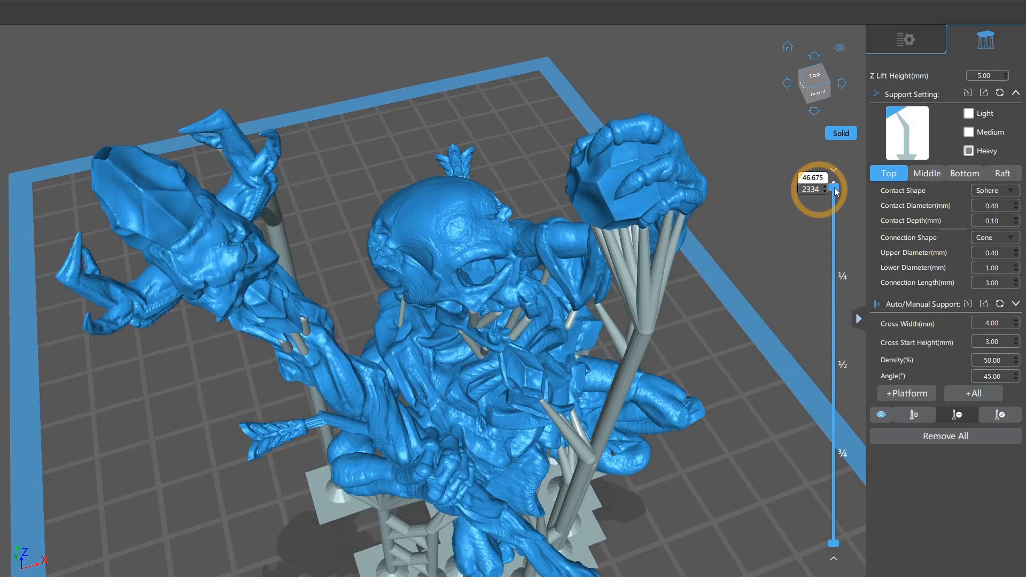